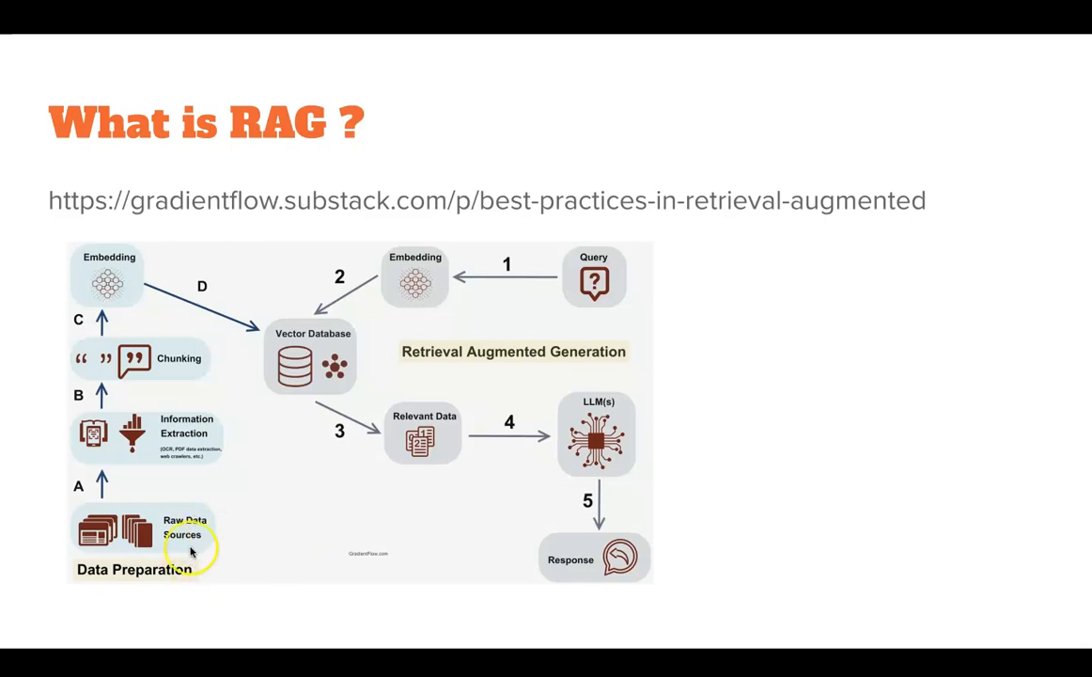
mouse_move(181, 376)
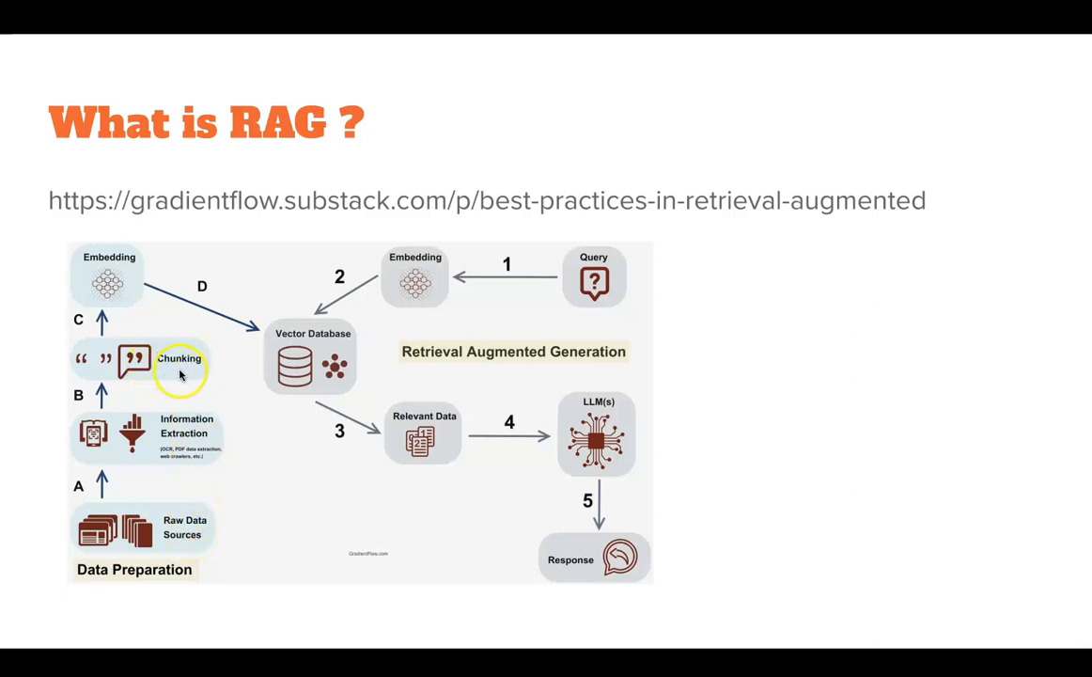
mouse_move(185, 380)
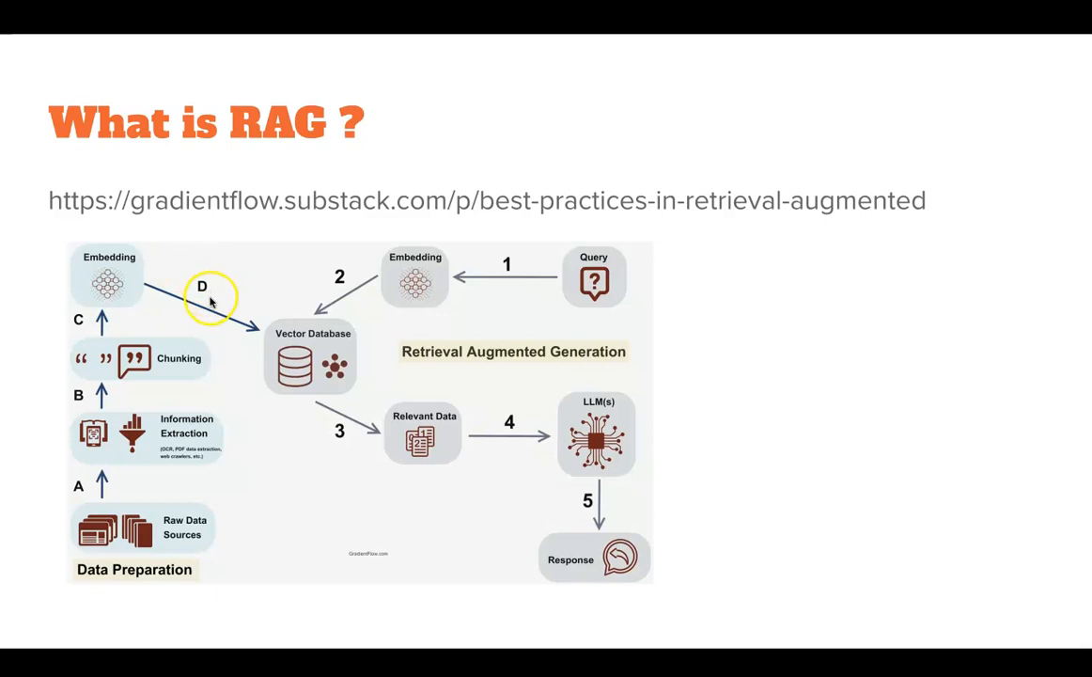
mouse_move(260, 340)
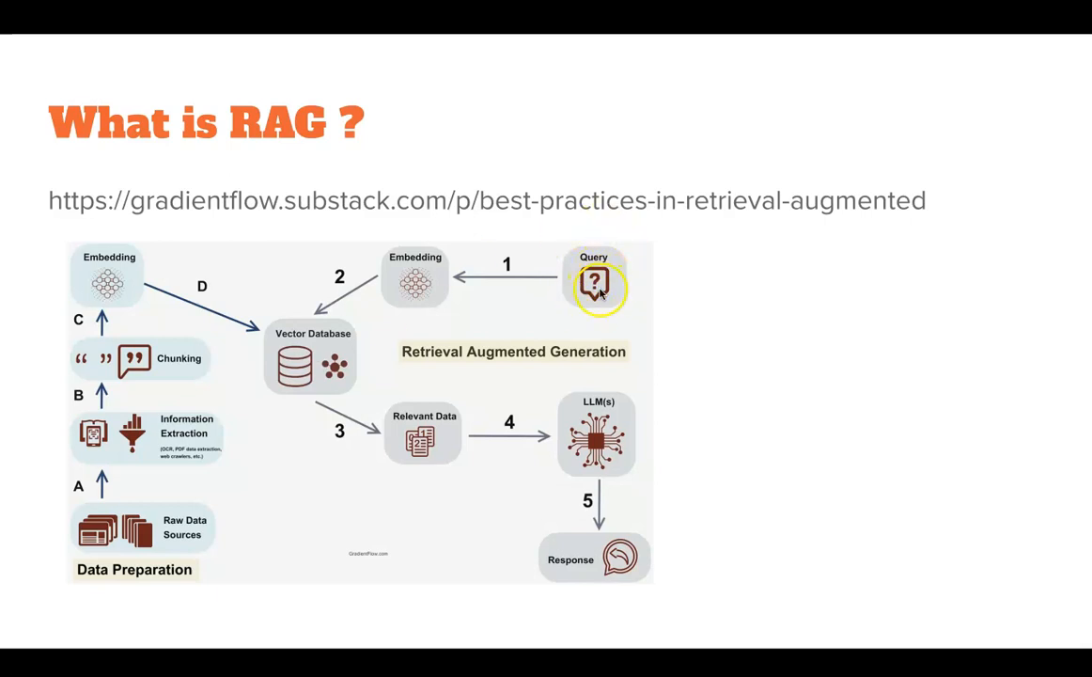
mouse_move(447, 299)
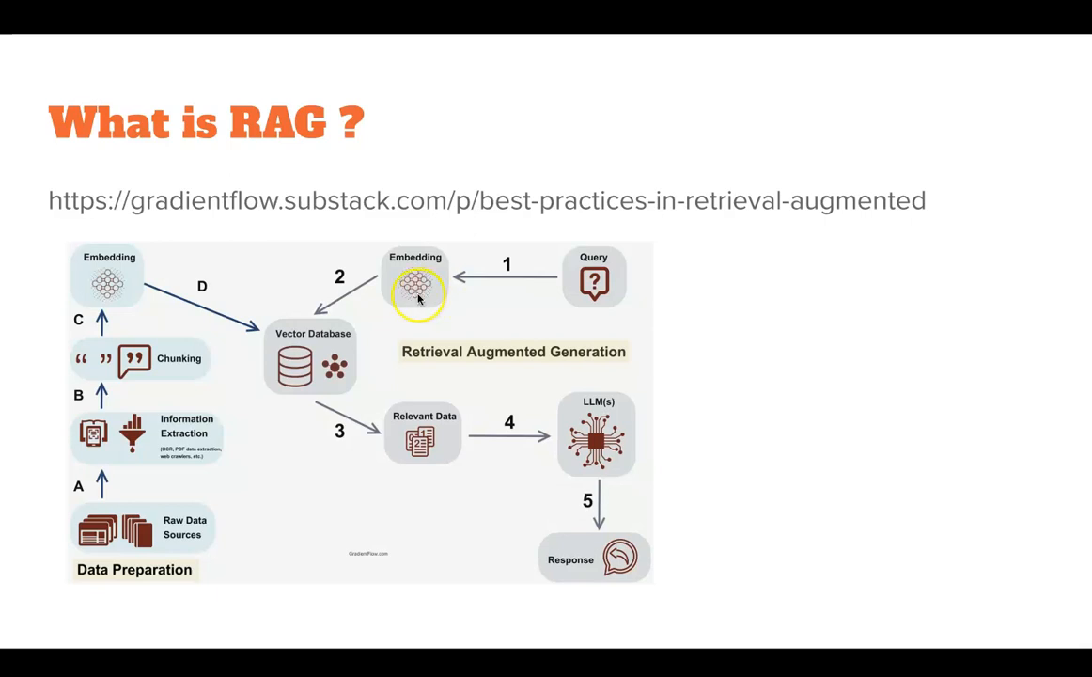
mouse_move(387, 416)
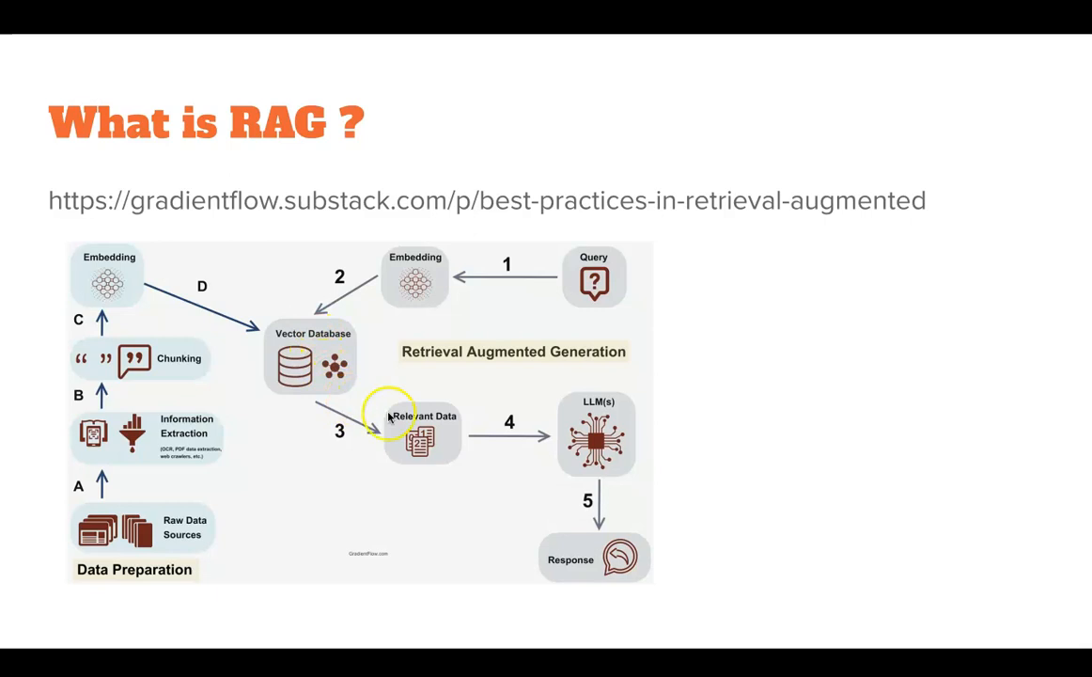
mouse_move(624, 442)
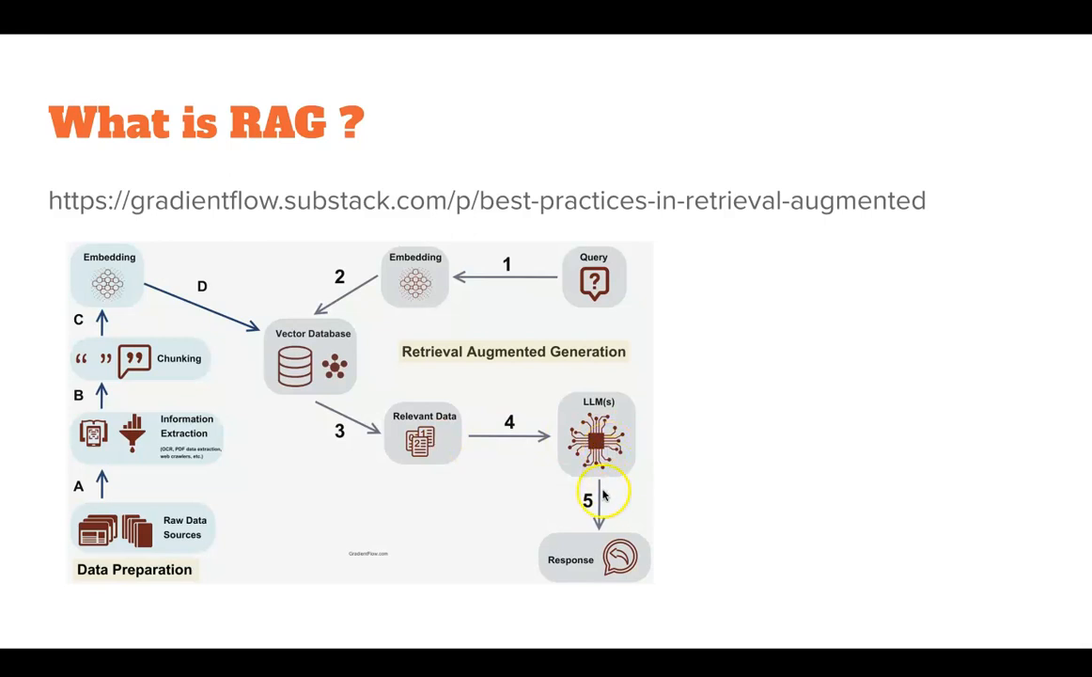
mouse_move(611, 515)
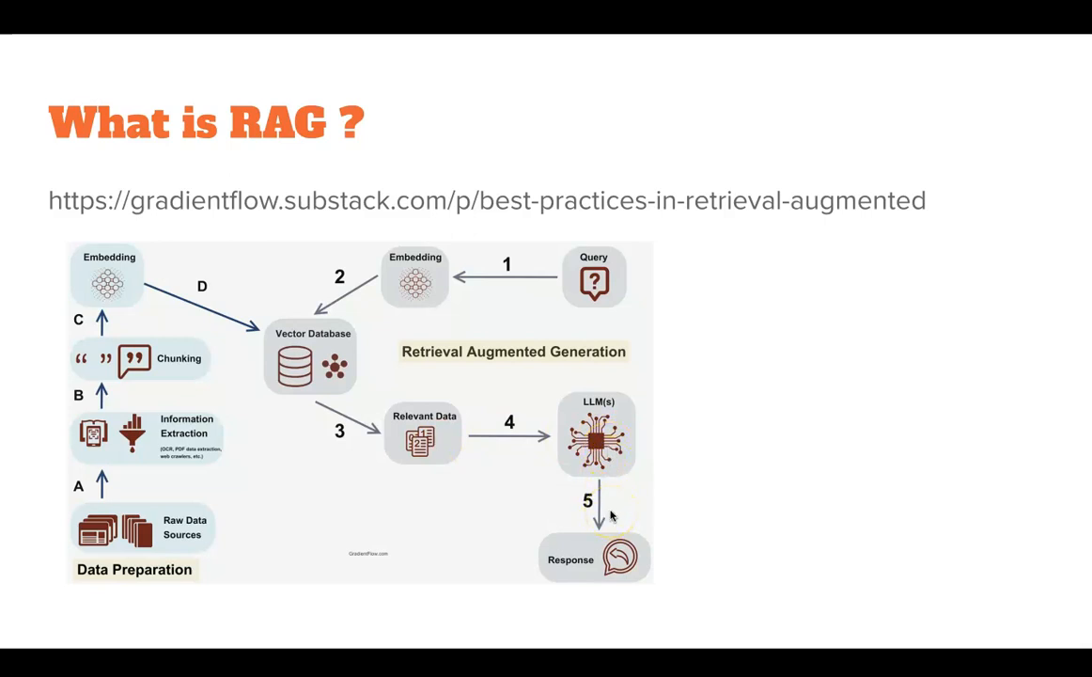
mouse_move(606, 525)
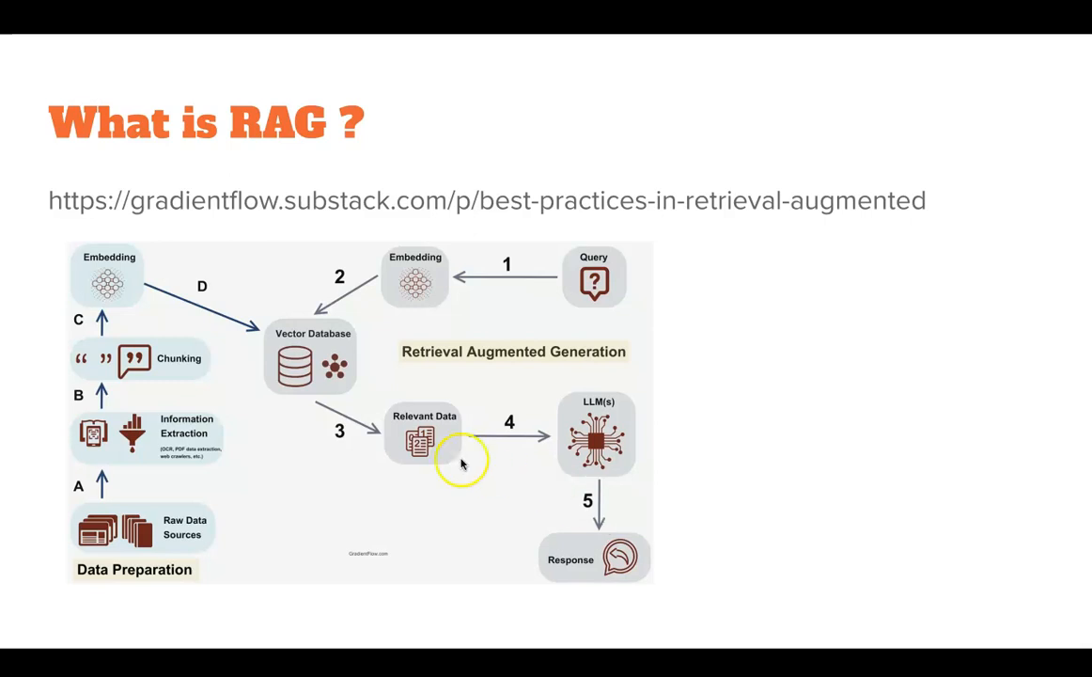
mouse_move(173, 361)
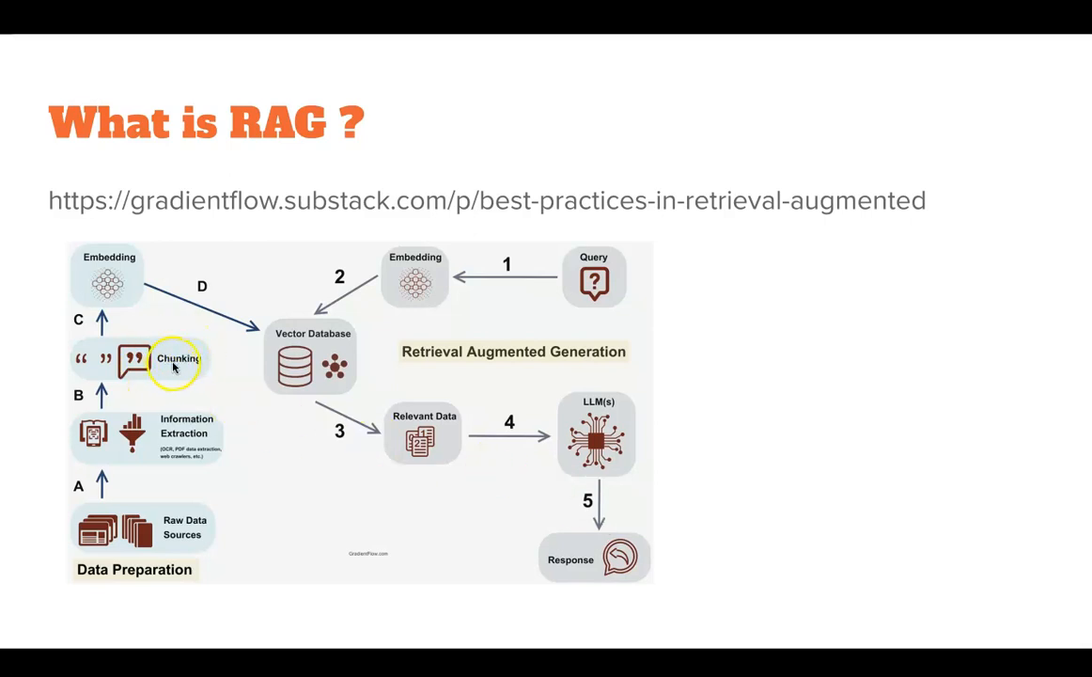
mouse_move(272, 343)
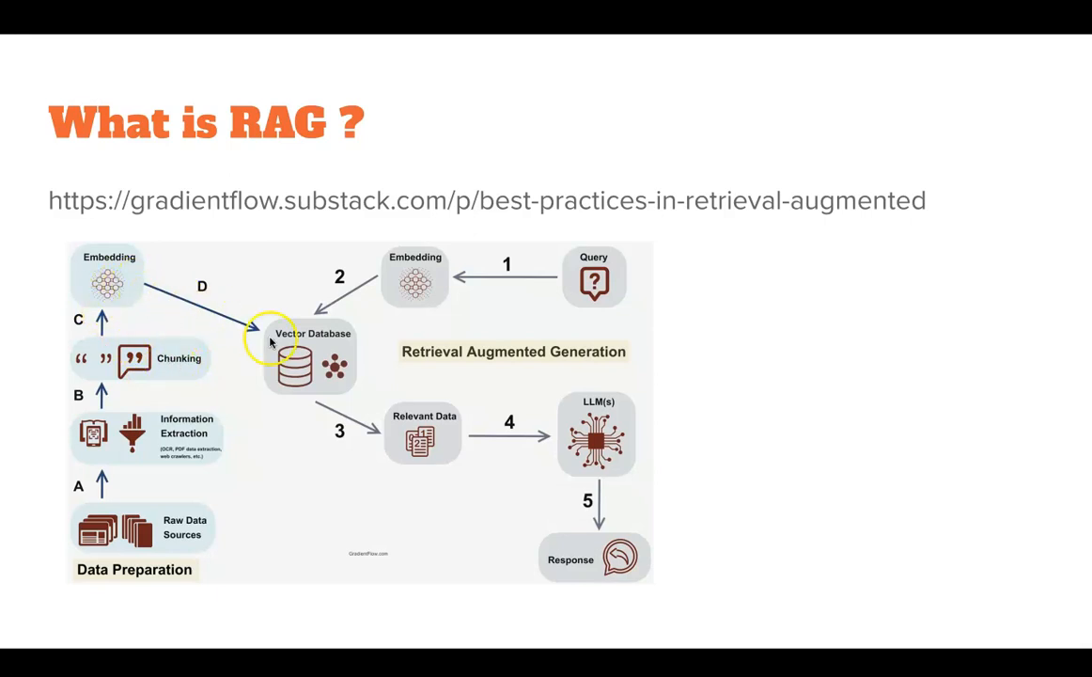
mouse_move(340, 372)
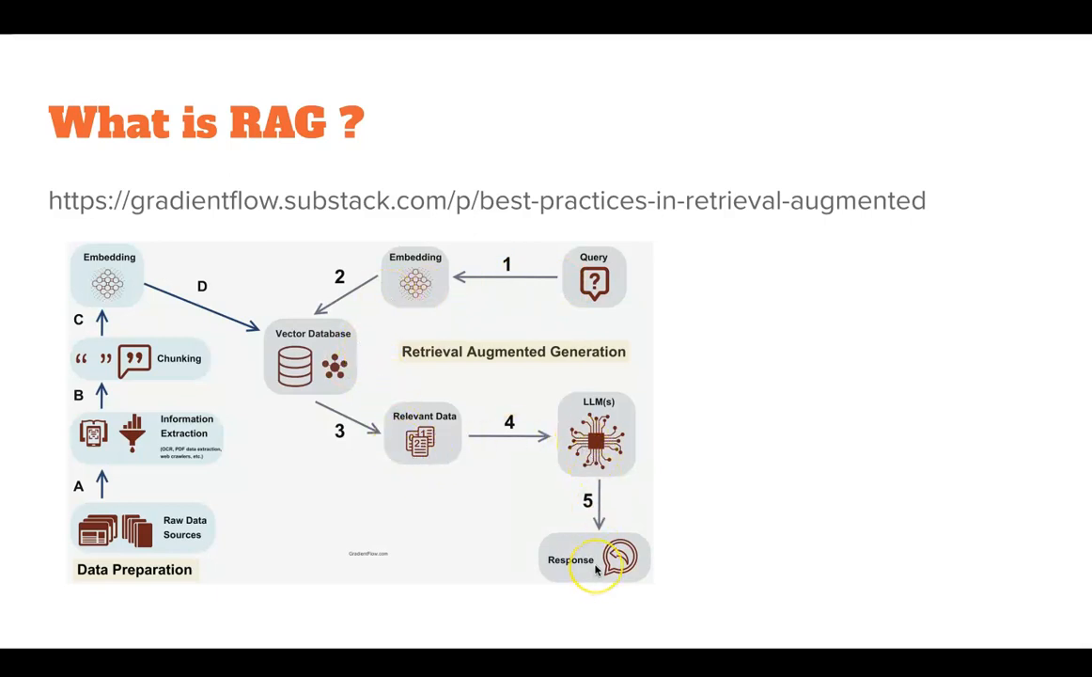
Switch from the slides to the iTerm2 terminal to run upsertdocument.py.
key(alt+tab)
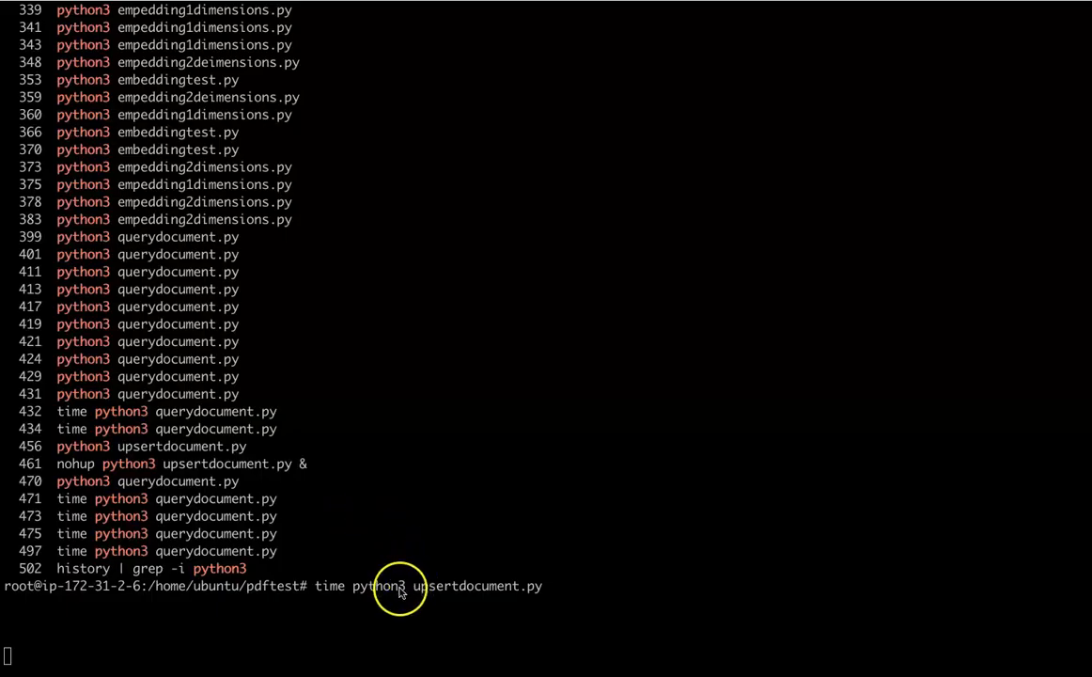
mouse_move(412, 598)
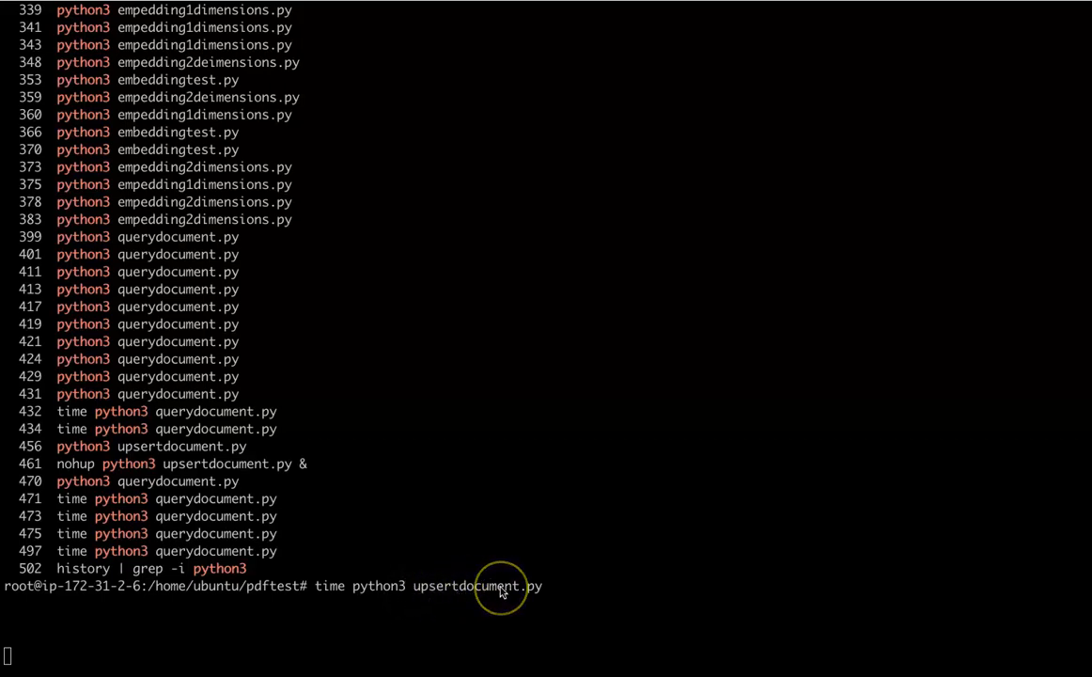
mouse_move(502, 592)
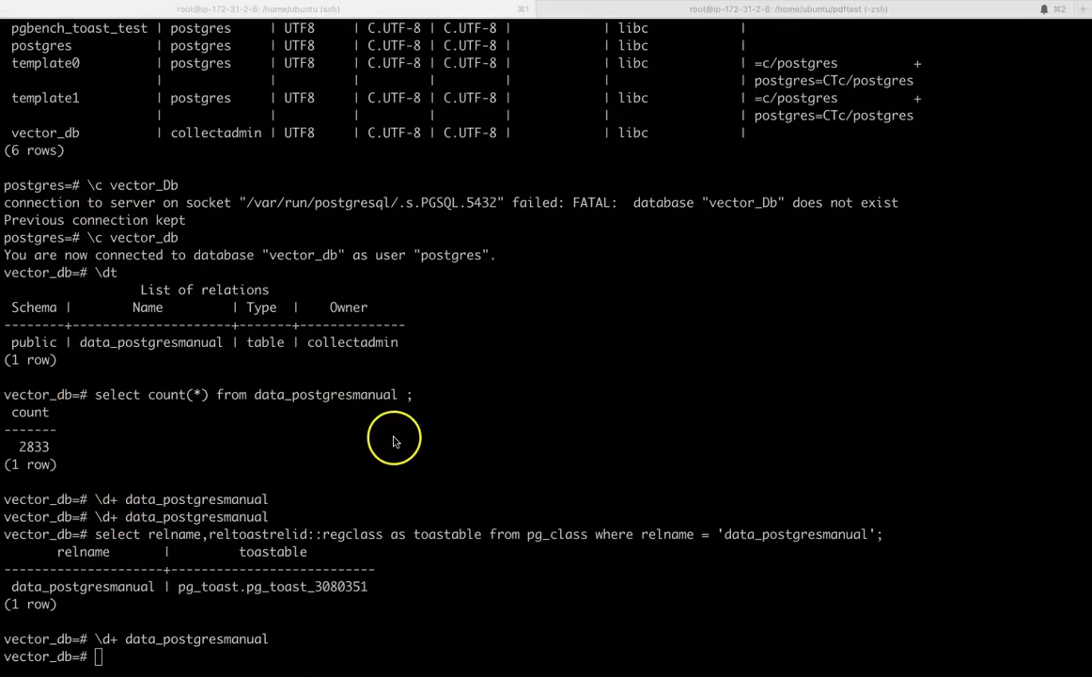
mouse_move(403, 440)
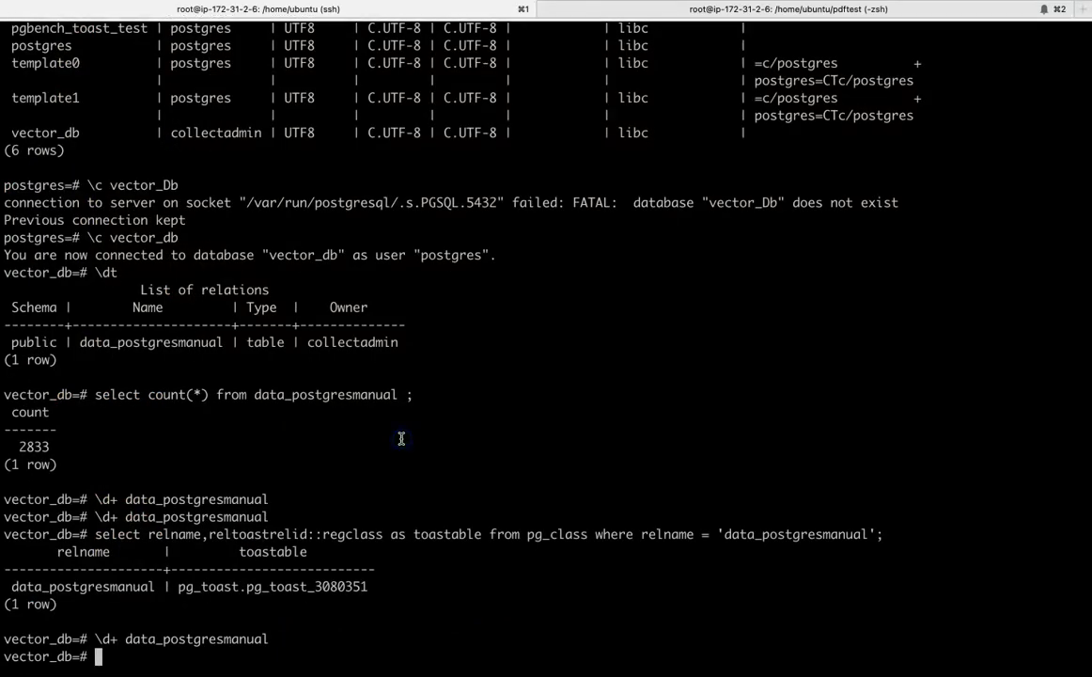
Clear the psql screen with \! c before listing the vector_db relations.
text(\! c)
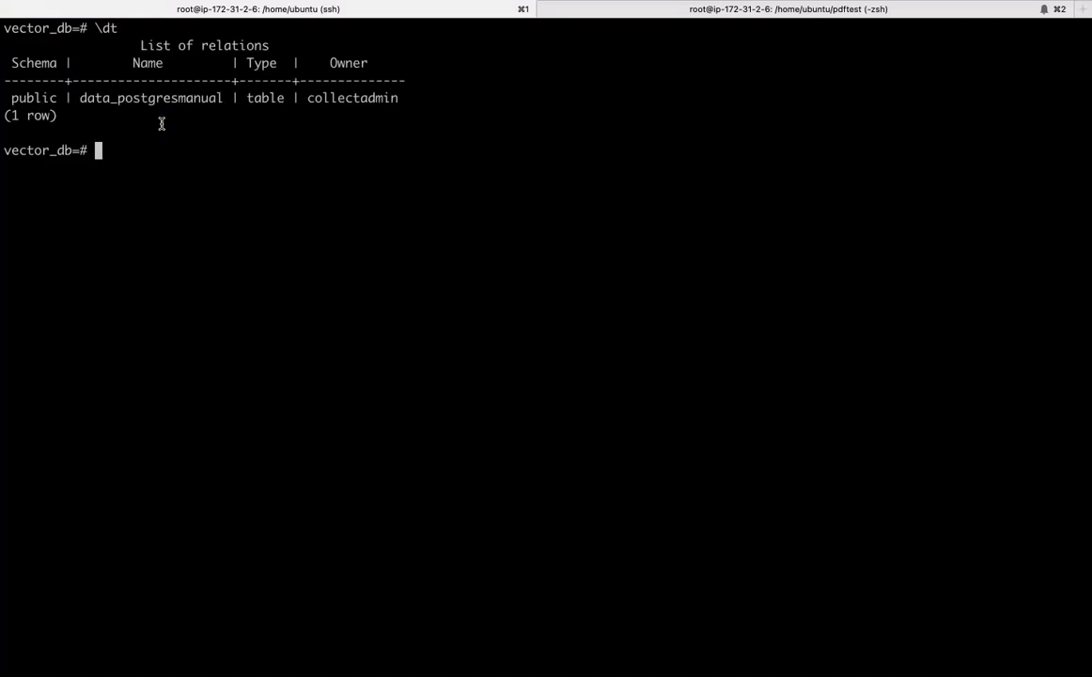
mouse_move(124, 51)
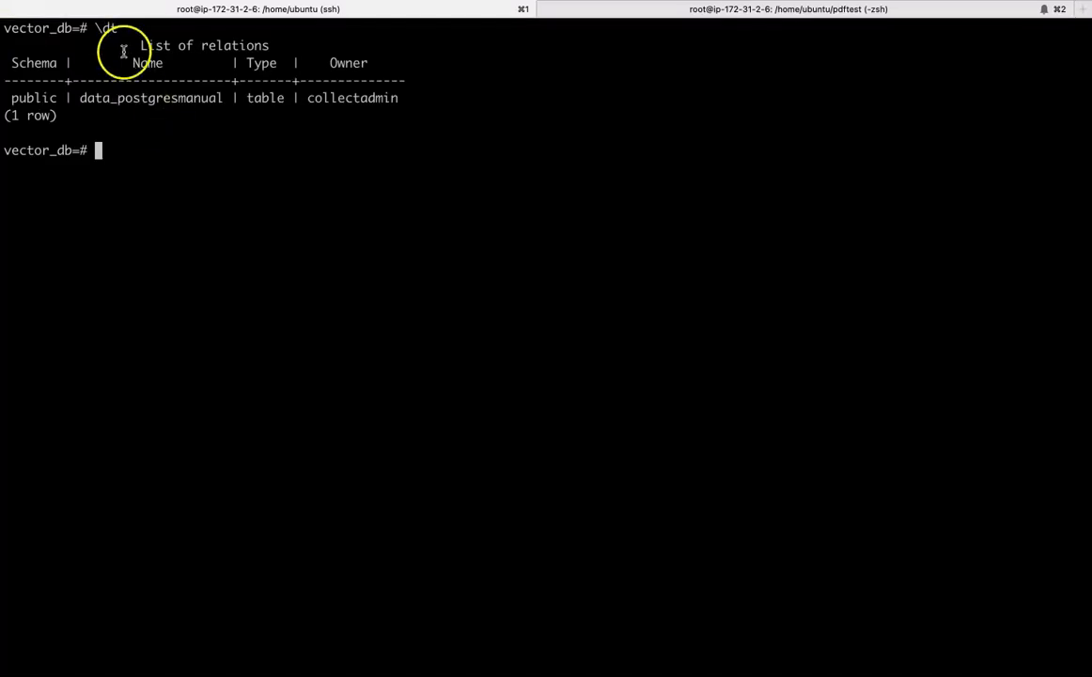
mouse_move(165, 173)
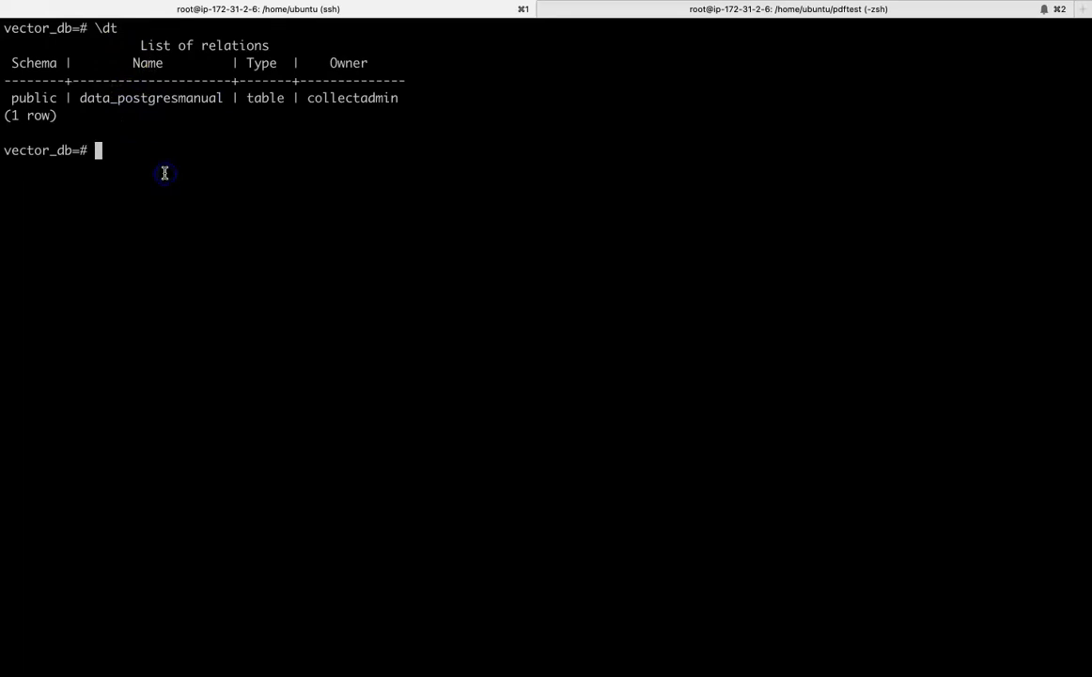
Describe data_postgresmanual with \d, highlighting the embedding vector(1536) and metadata_ columns.
text(\d)
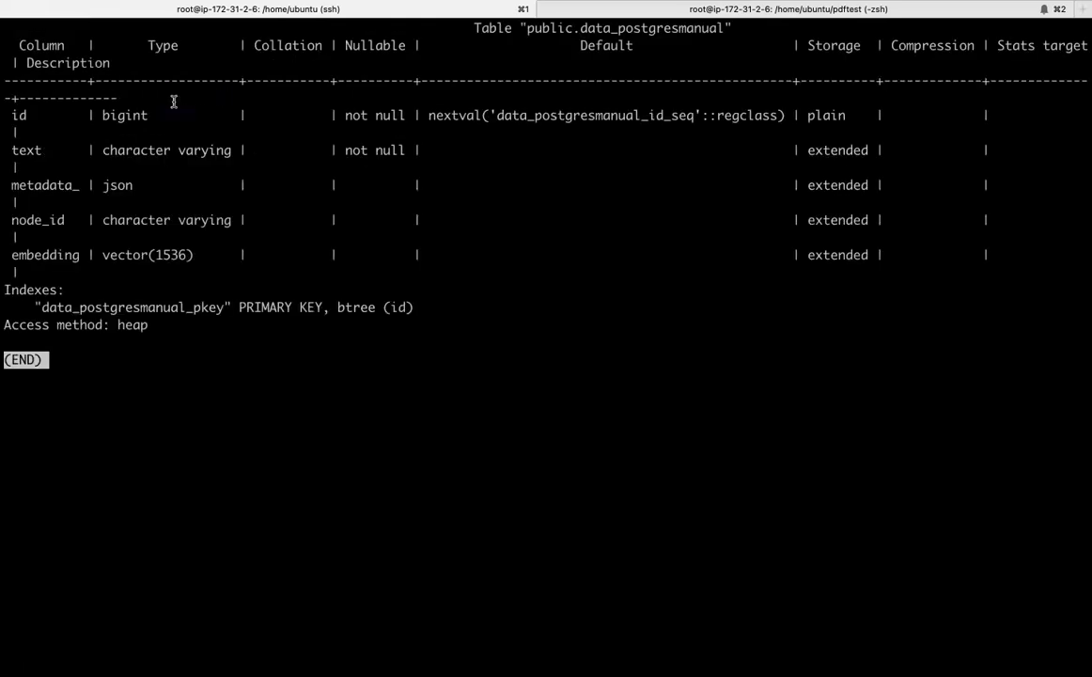
mouse_move(45, 256)
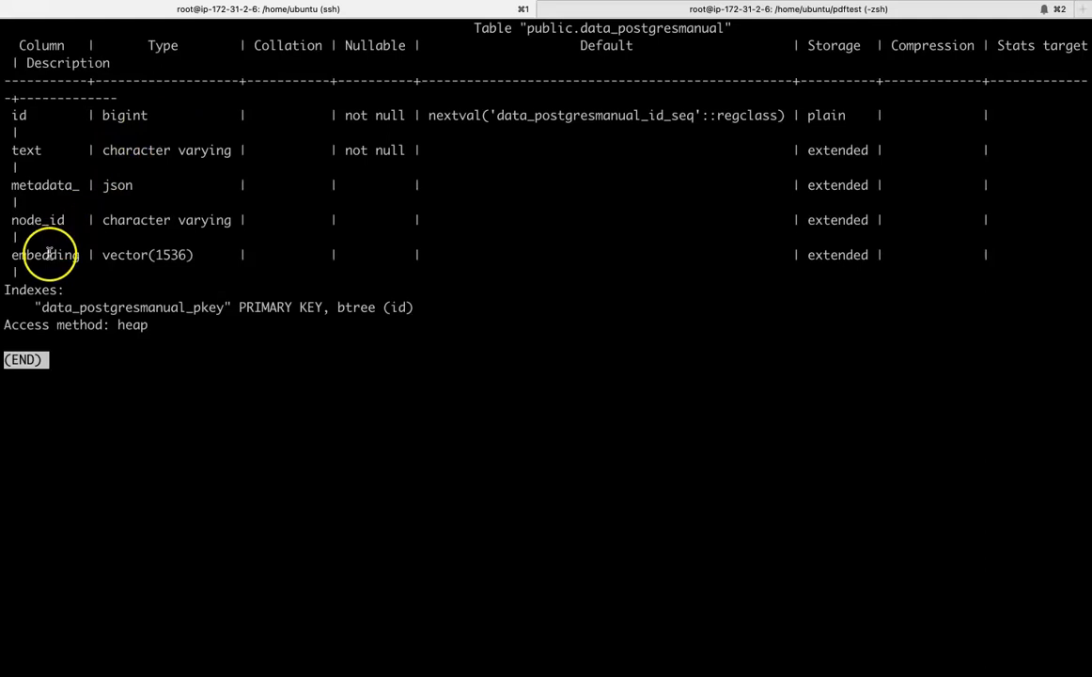
double_click(45, 256)
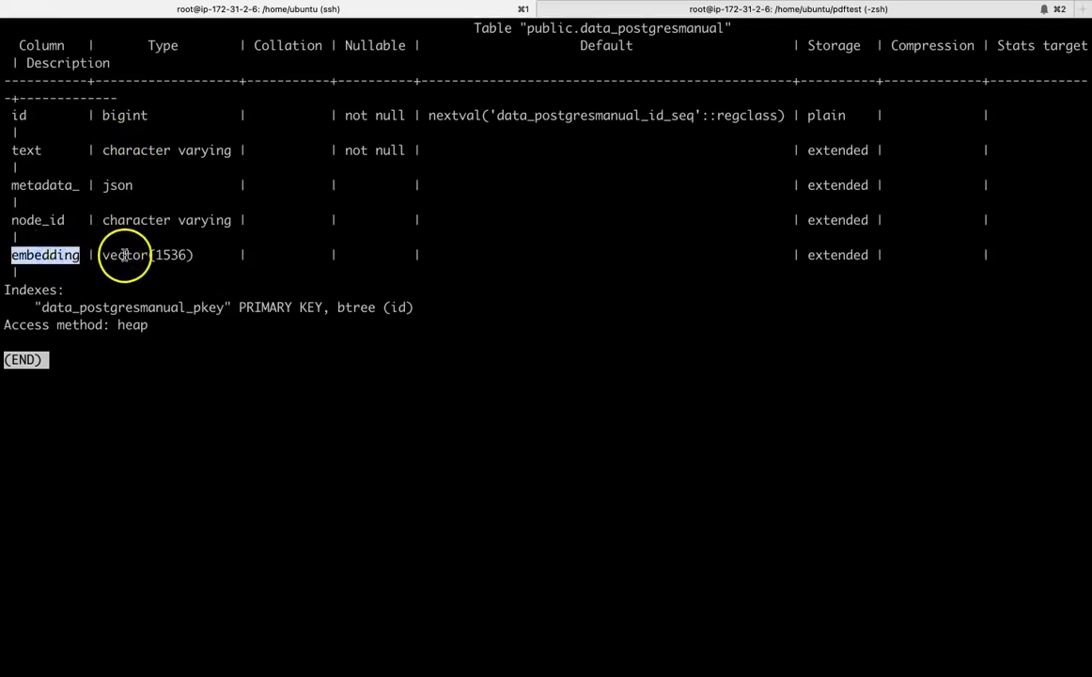
double_click(124, 256)
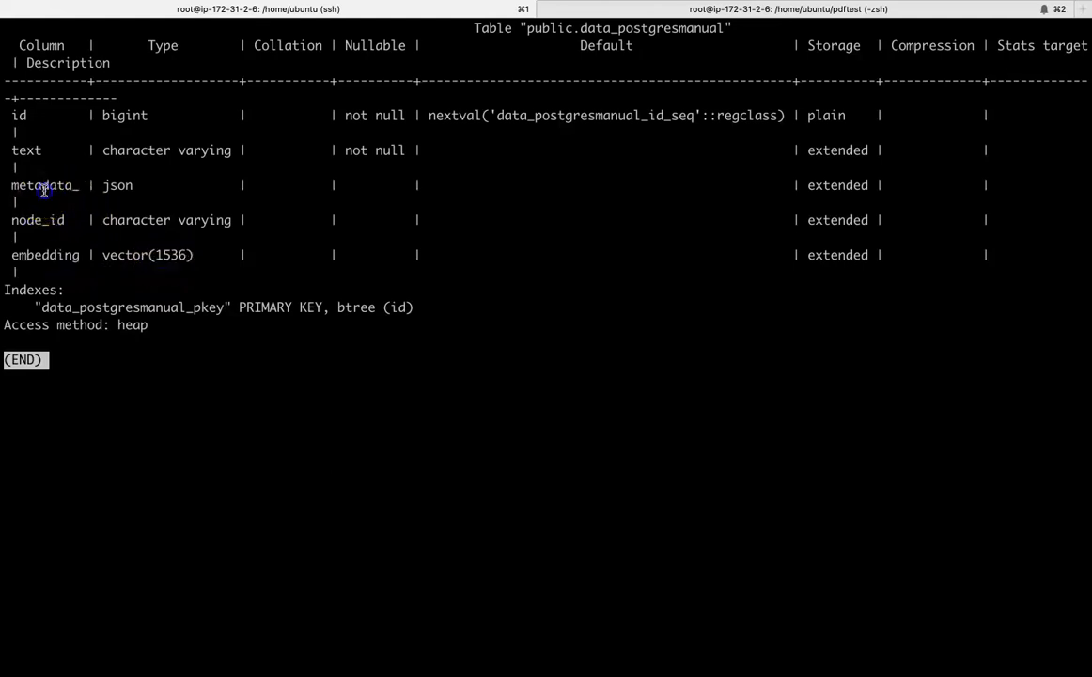
double_click(45, 186)
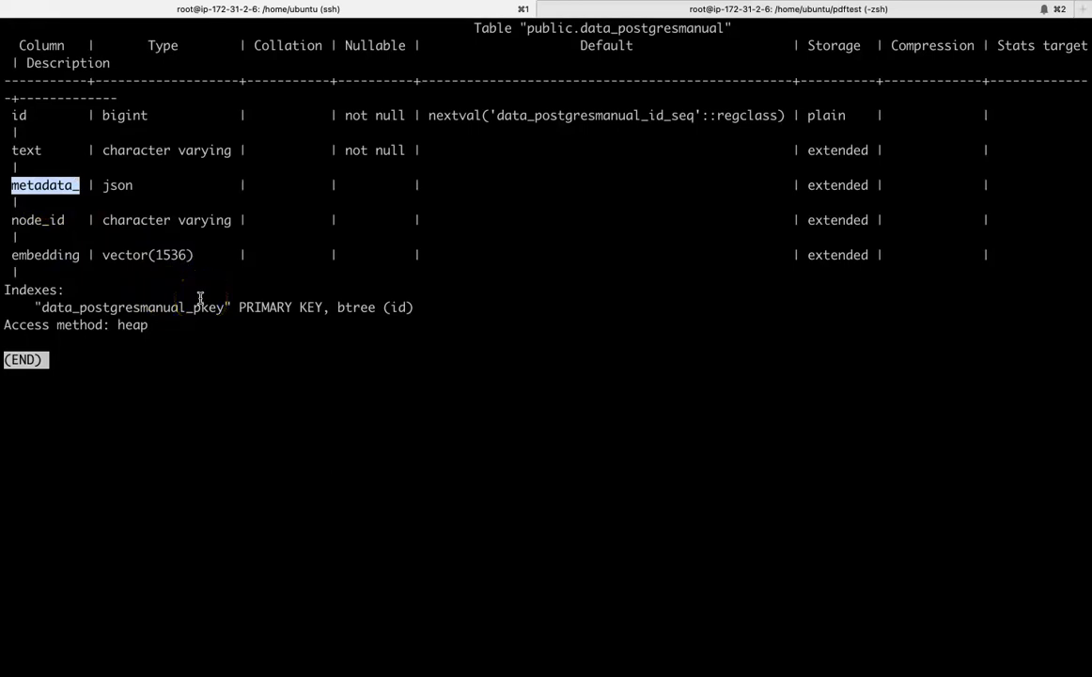
Quit the pager and write select * from data_postgresmanual limit at the psql prompt.
key(q)
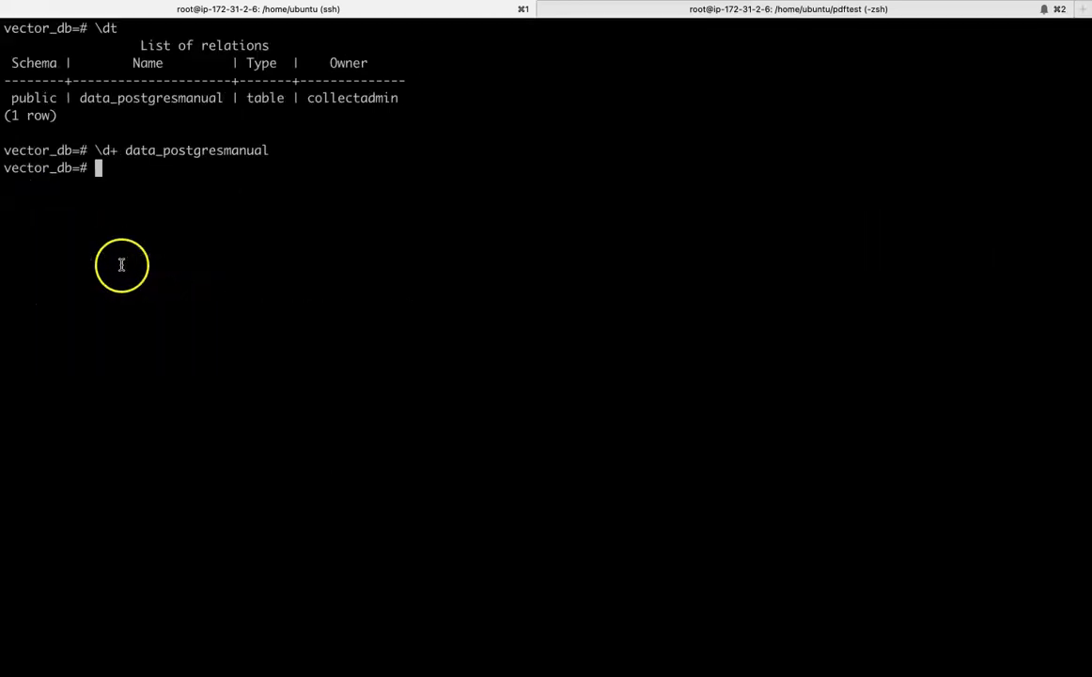
text(sele)
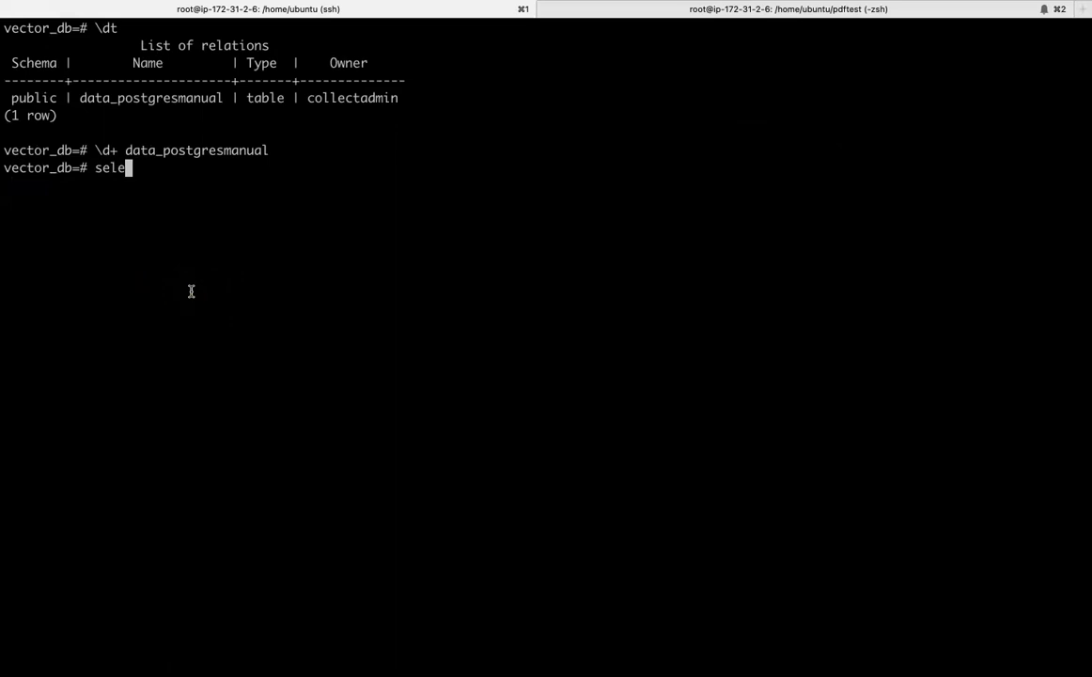
text(ct * from)
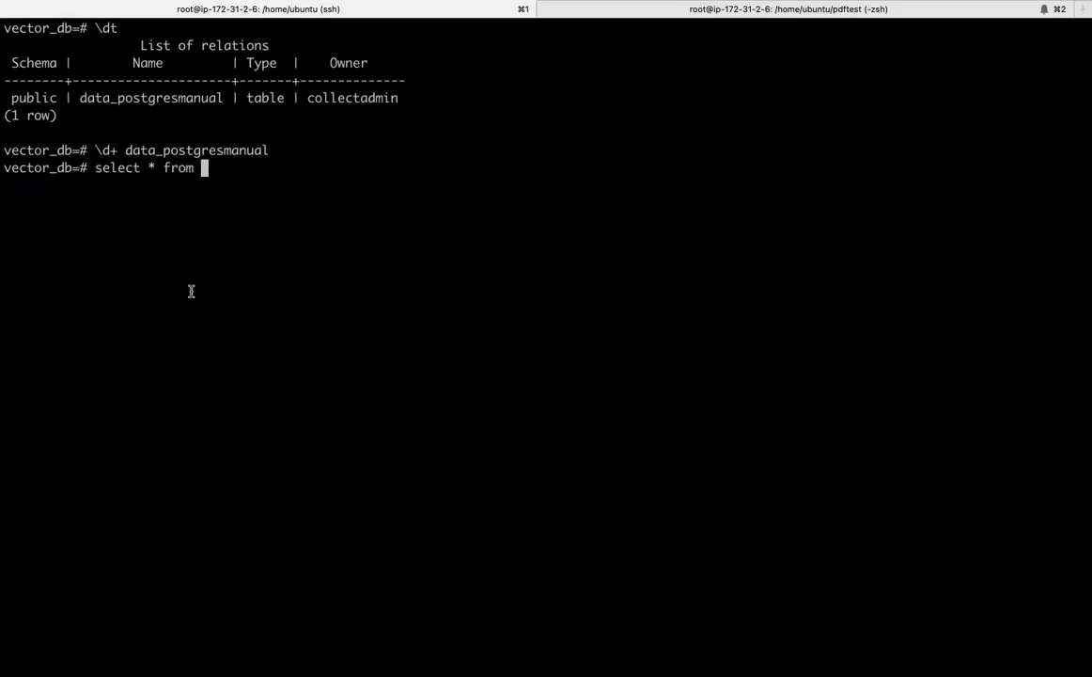
double_click(196, 150)
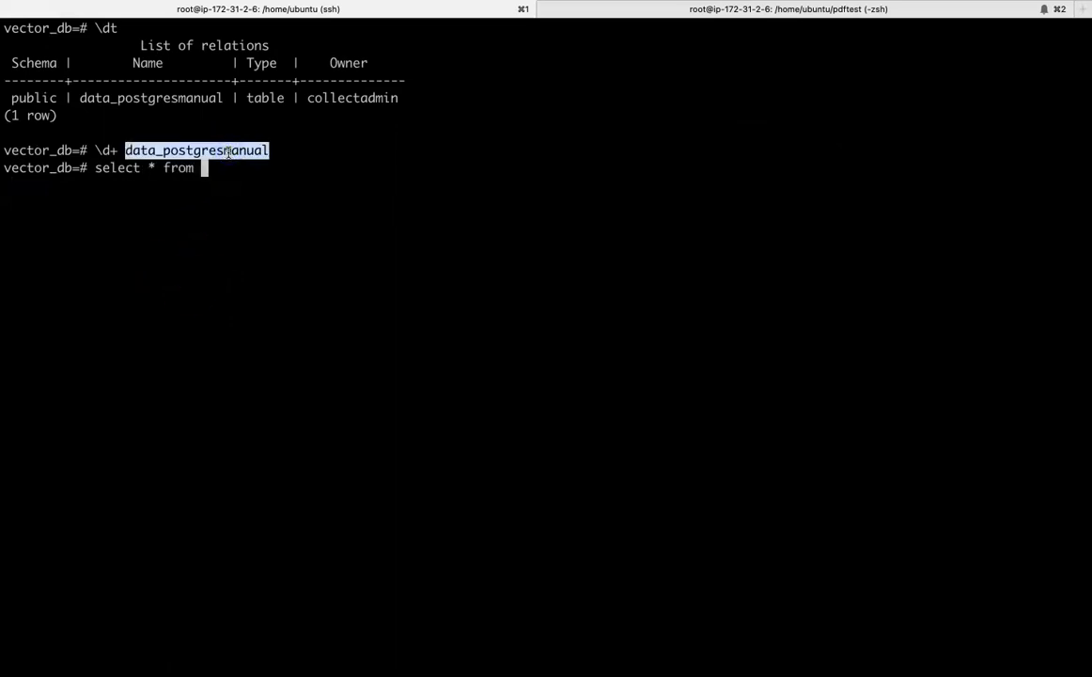
text(data_postgresmanual limit)
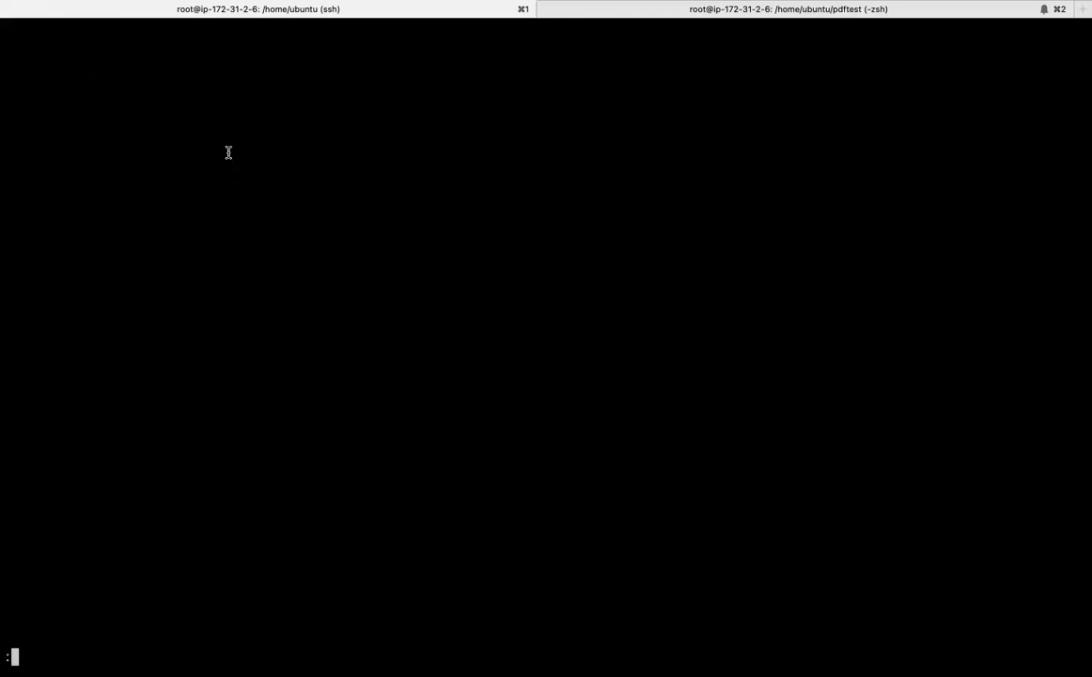
Run the sample-row query and page through the returned embedding numbers.
key(Return)
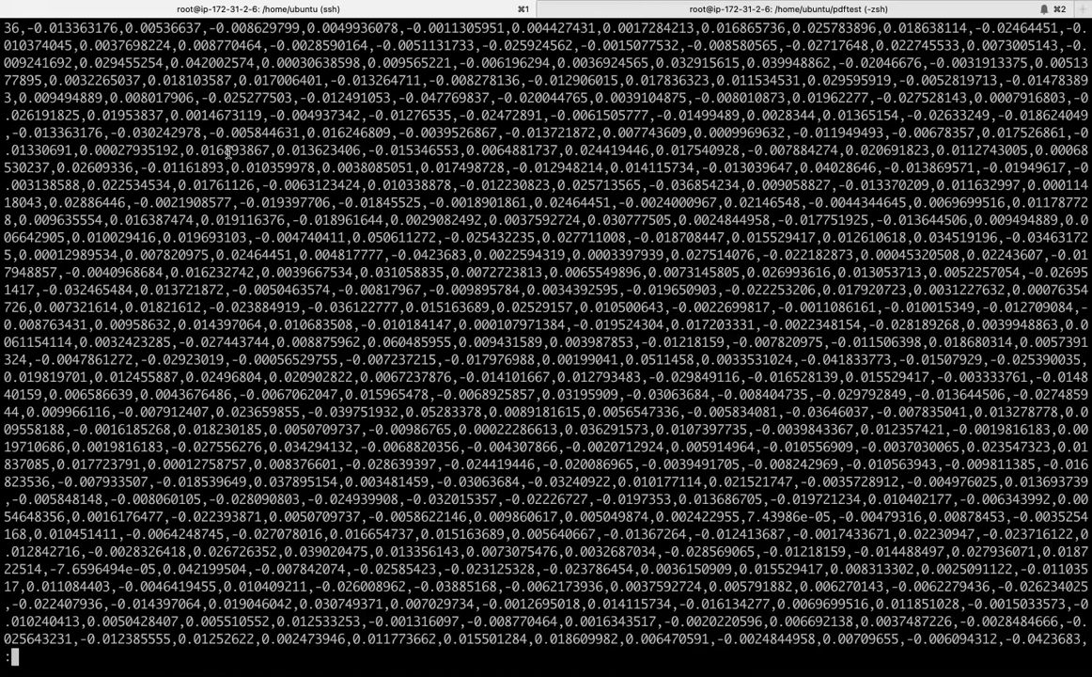
mouse_move(232, 151)
text(select count)
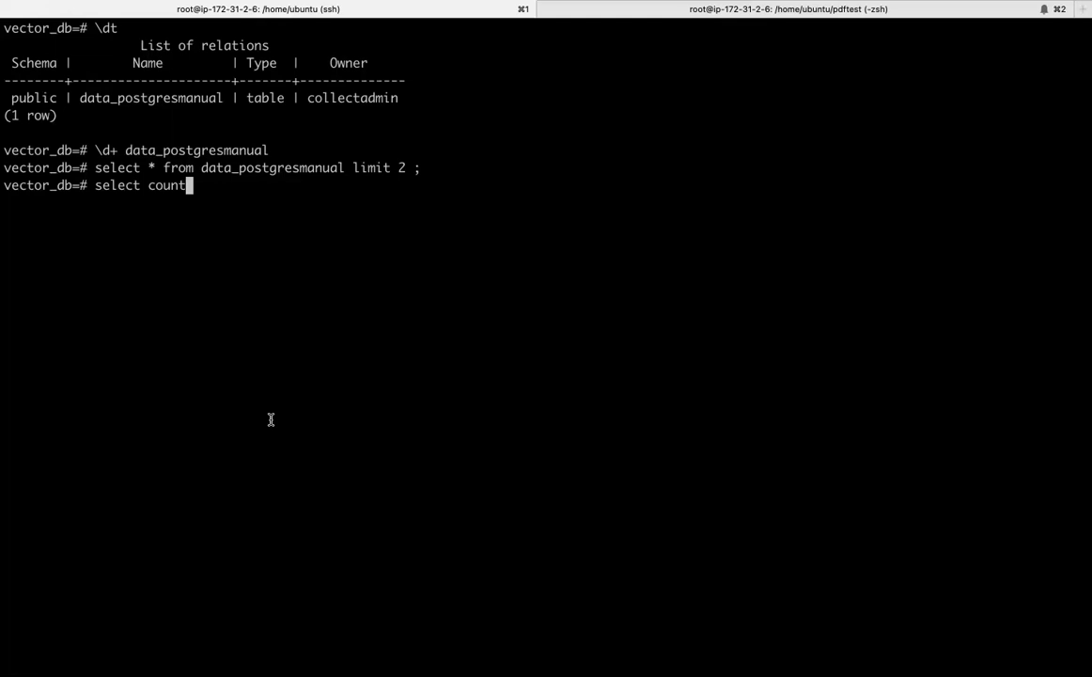
Enter count(*) to count the rows in data_postgresmanual, returning about 2,833.
text((*) from data_postgresmanual ;)
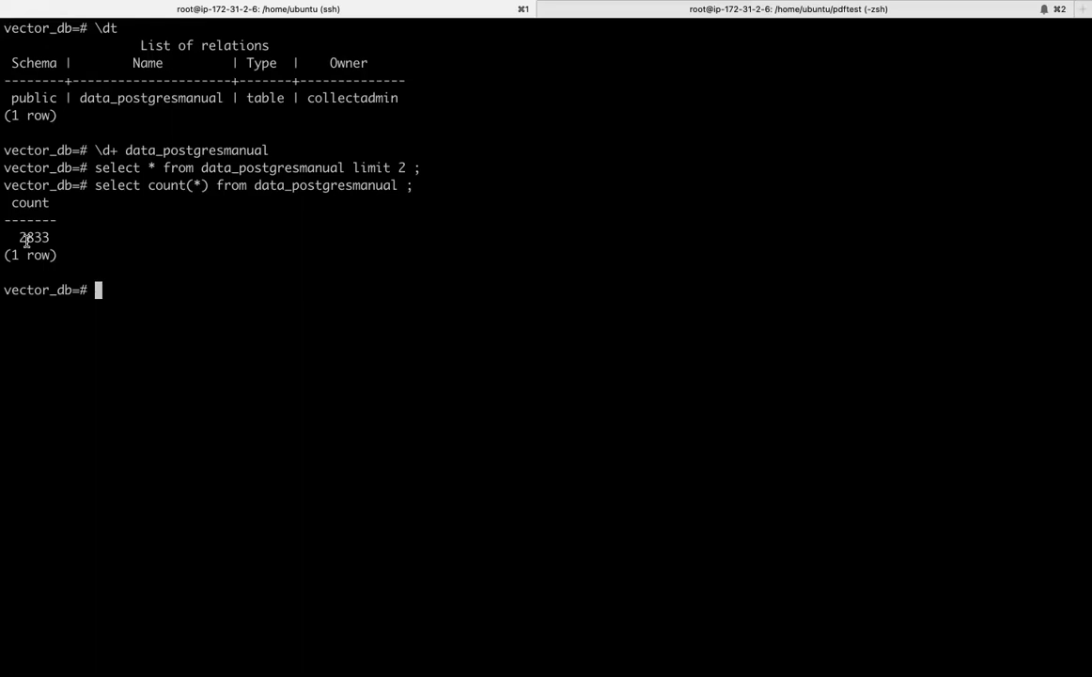
mouse_move(34, 237)
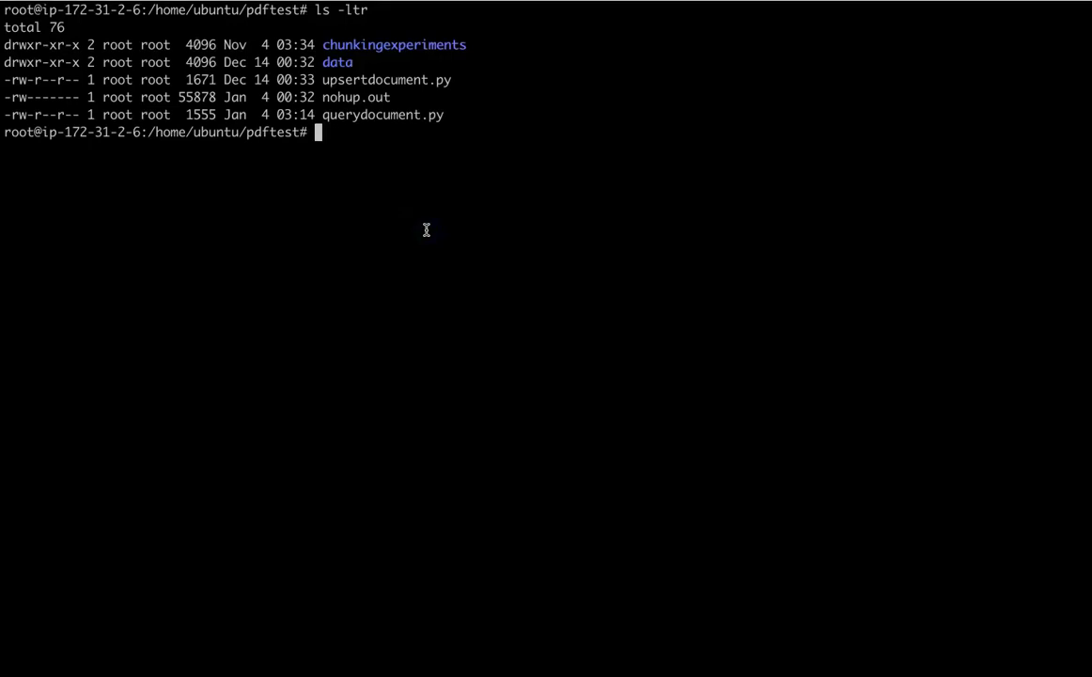
Grep querydocument.py for questionstr and highlight 'what are different types of postgres indexes ?'.
text(grep -i questionstr querydocument.py)
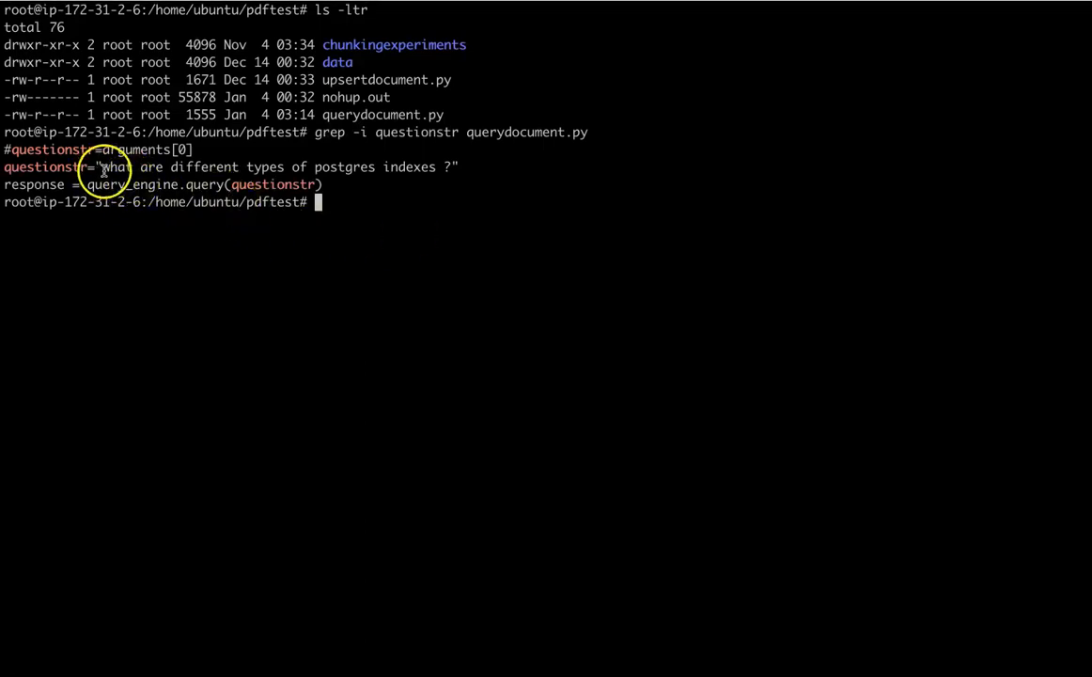
drag(102, 165, 237, 165)
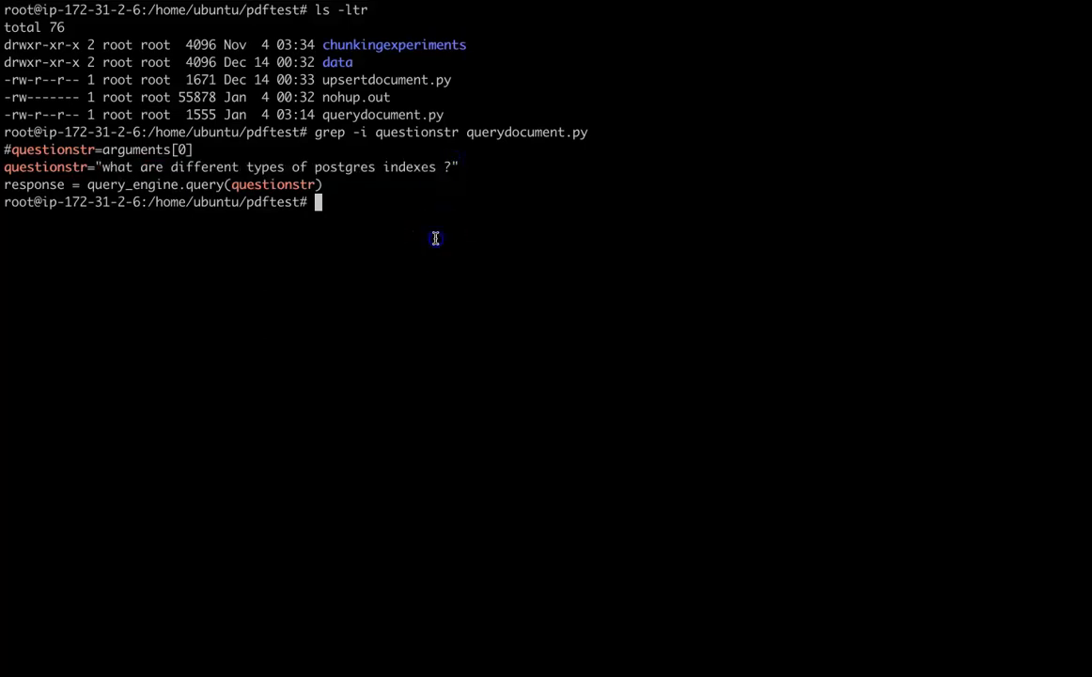
Launch python3 querydocument.py in the pdftest folder to ask the index question.
text(pyt)
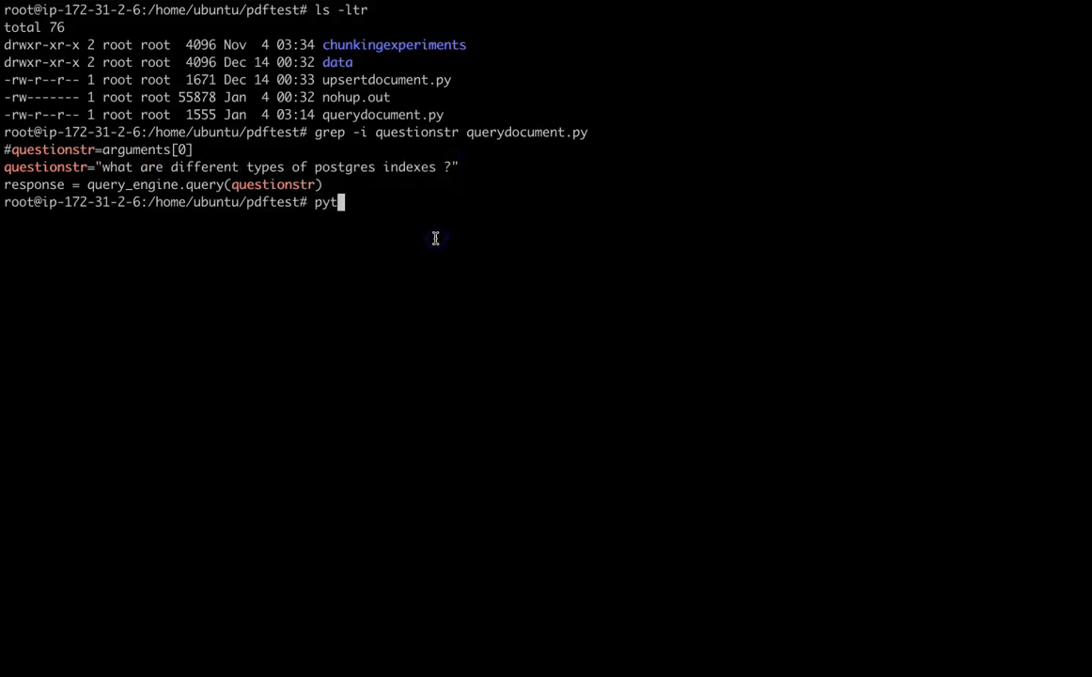
text(hon3)
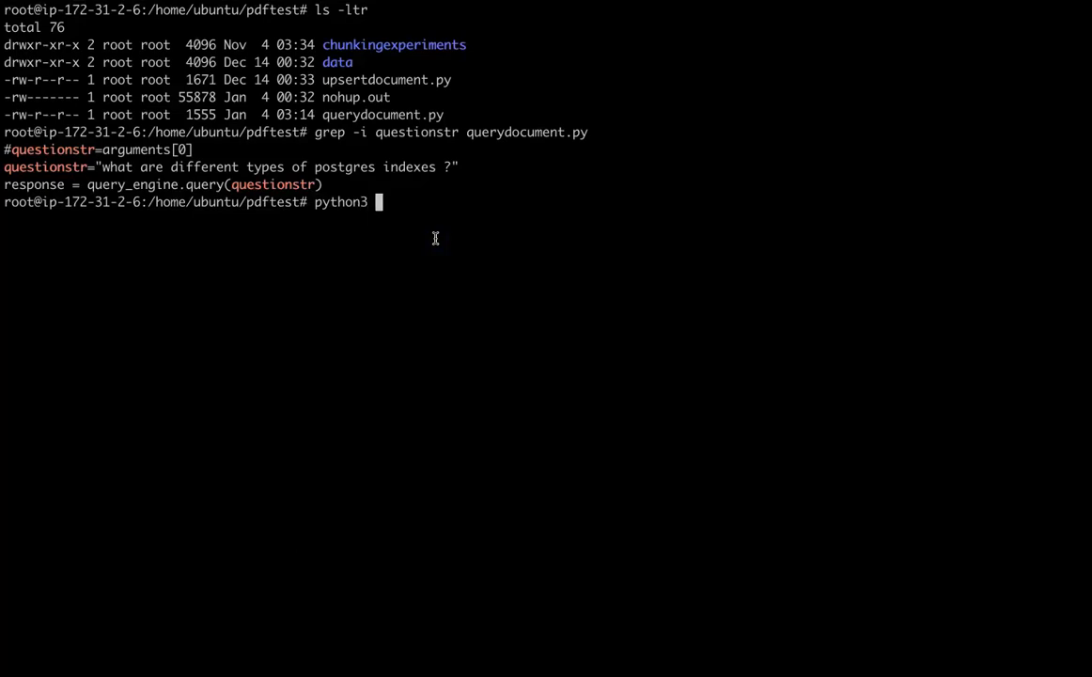
double_click(384, 114)
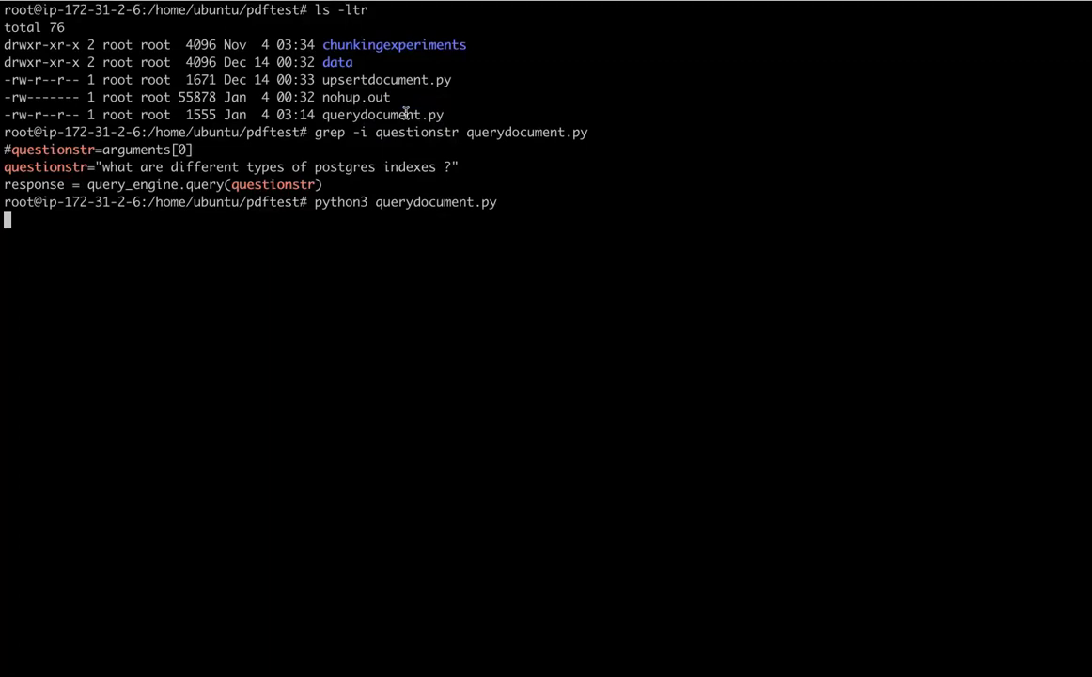
mouse_move(421, 173)
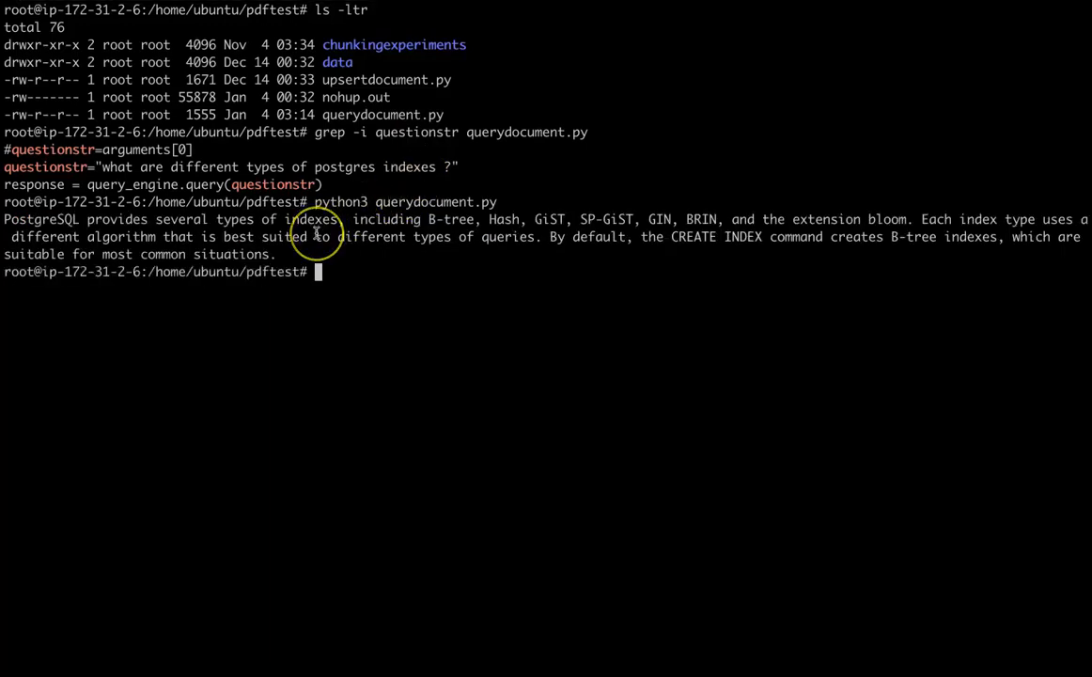
mouse_move(169, 237)
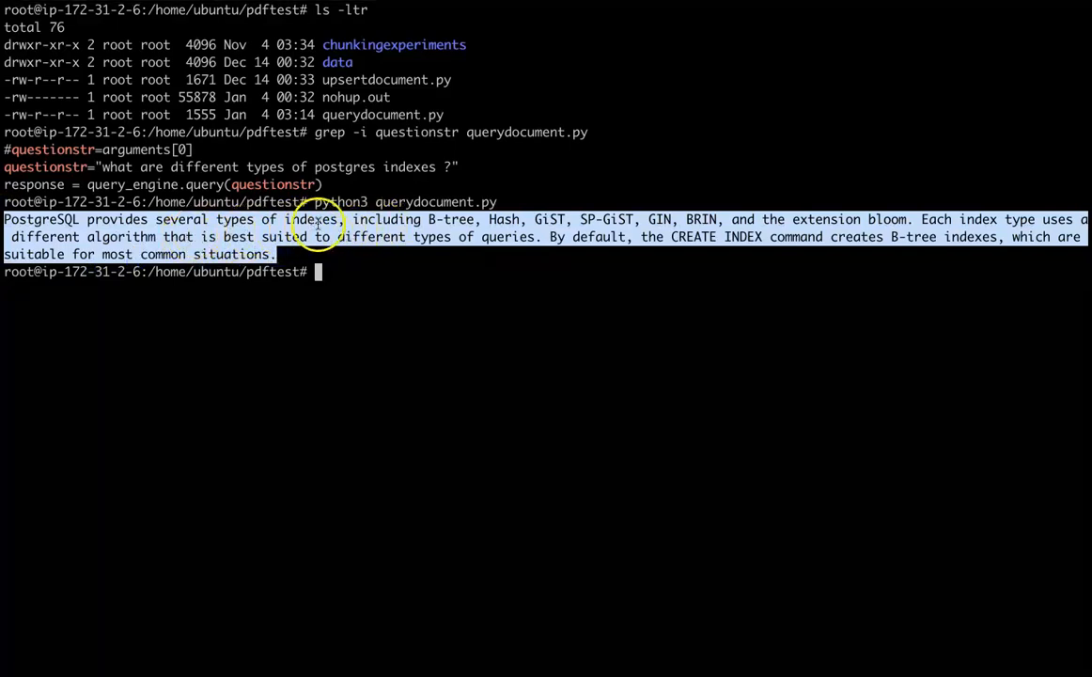
mouse_move(976, 252)
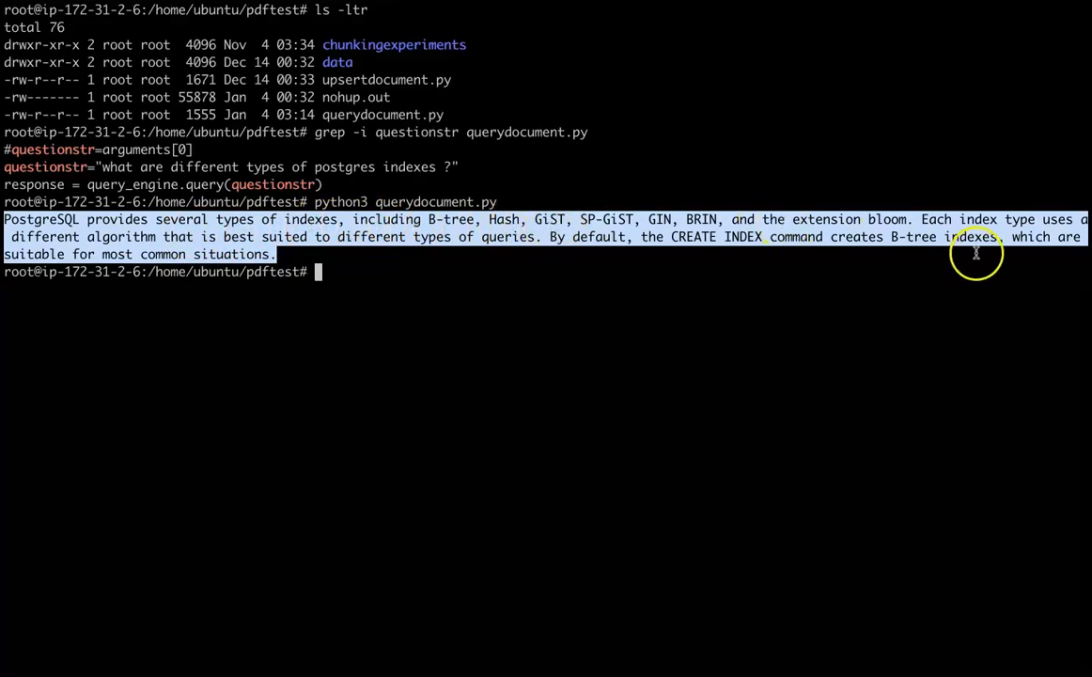
mouse_move(684, 278)
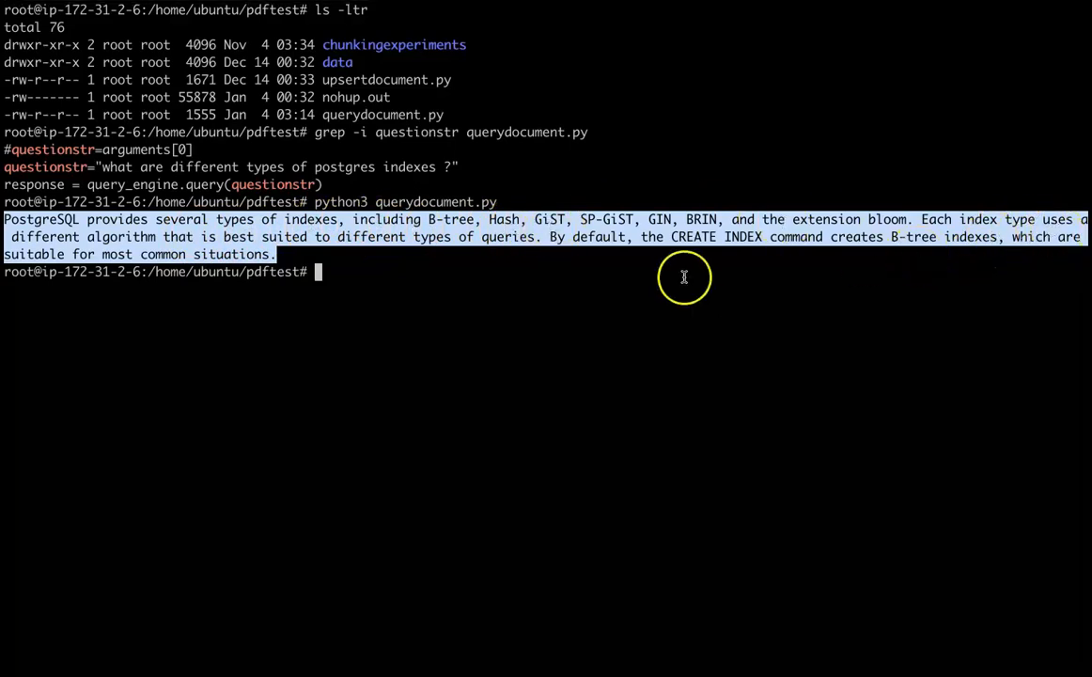
mouse_move(600, 273)
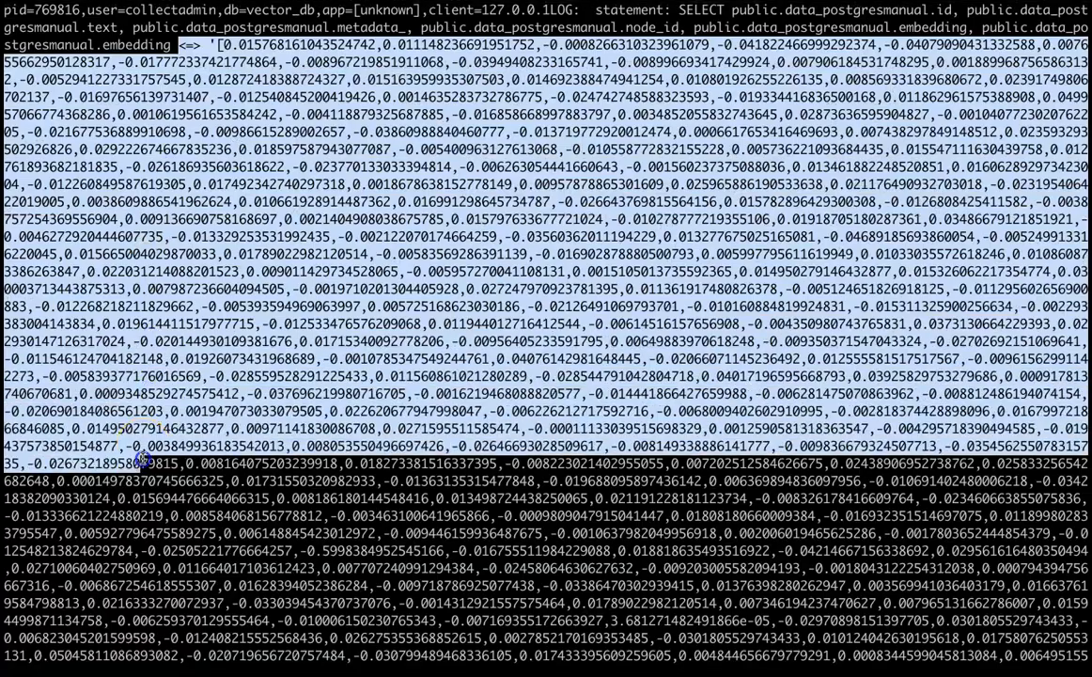
Scroll through the logged SELECT statement's embedding vector in the Postgres log tab.
scroll(down, 3)
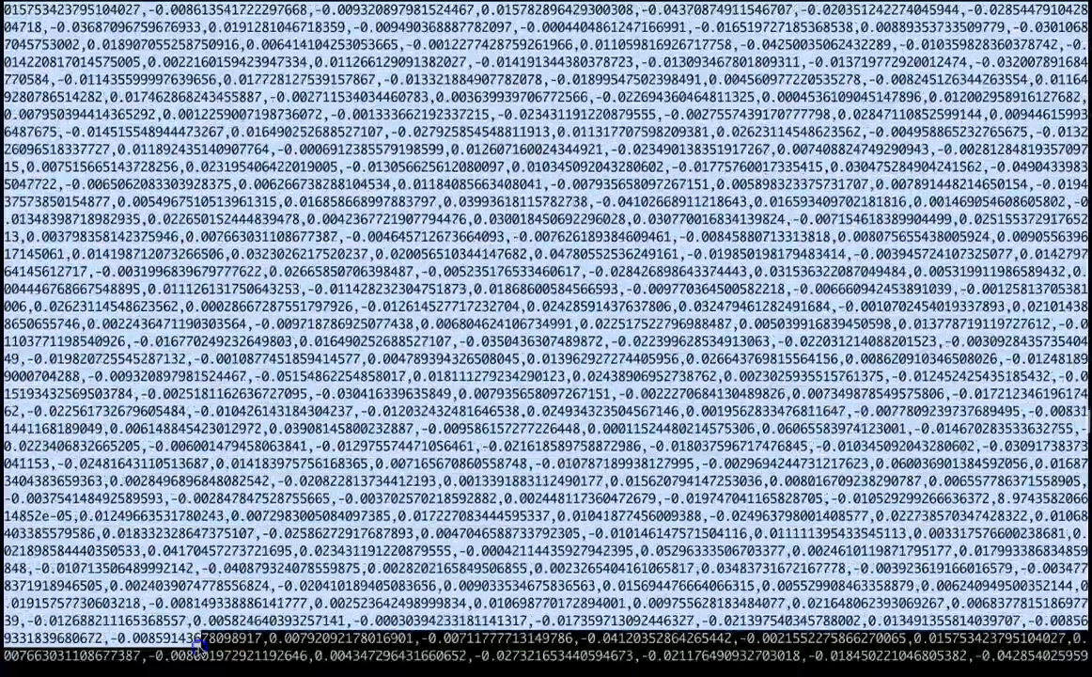
scroll(down, 3)
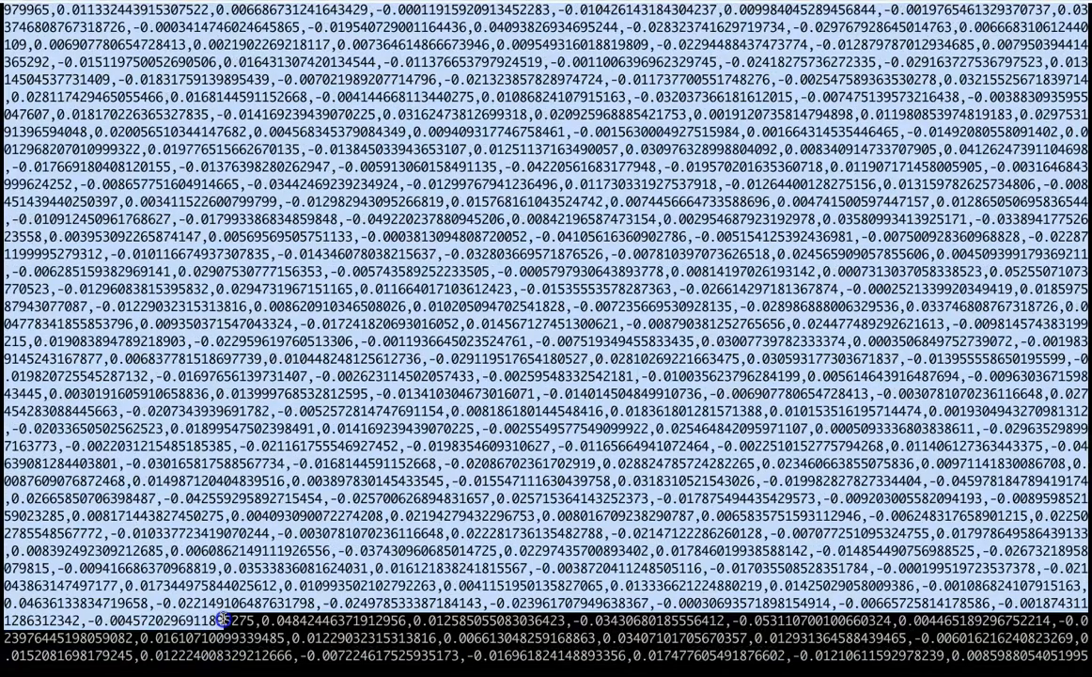